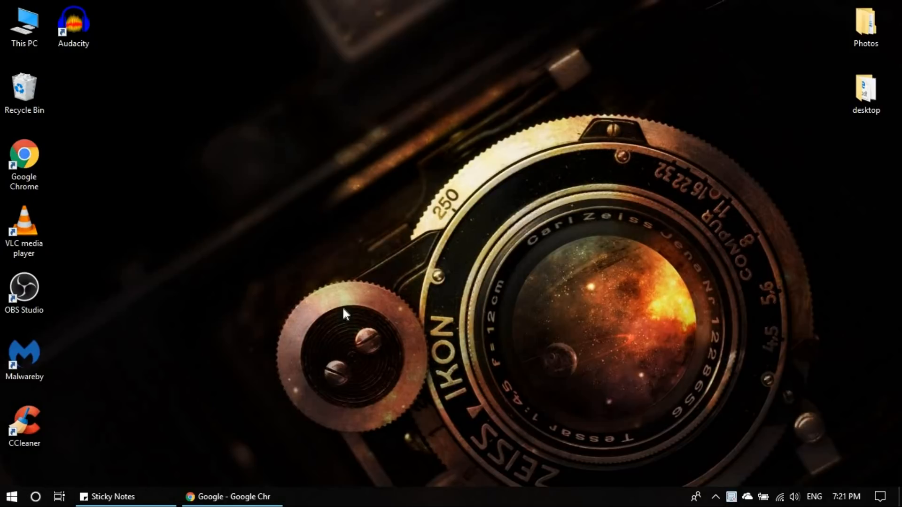
mouse_move(390, 293)
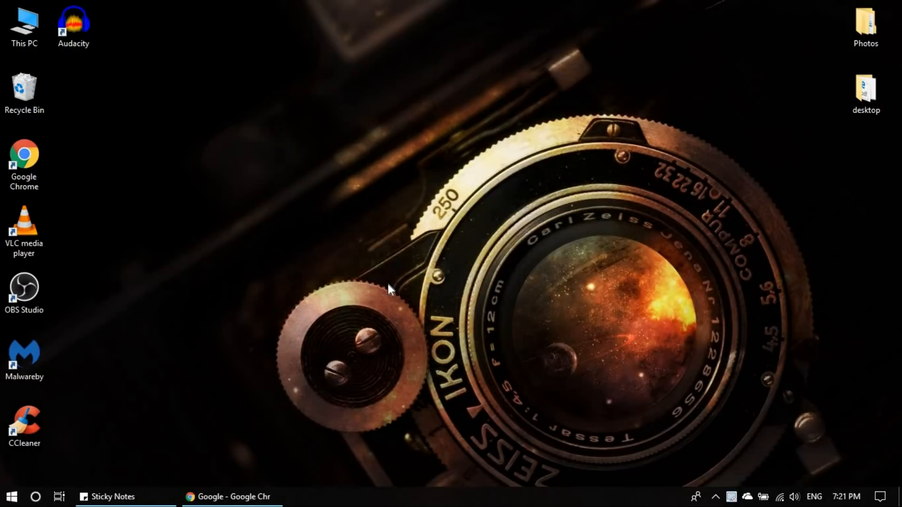
mouse_move(409, 234)
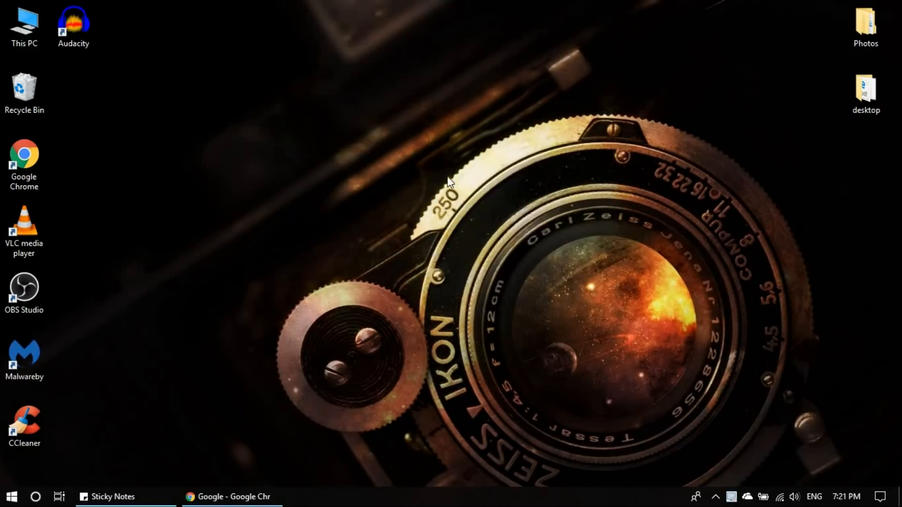
mouse_move(433, 200)
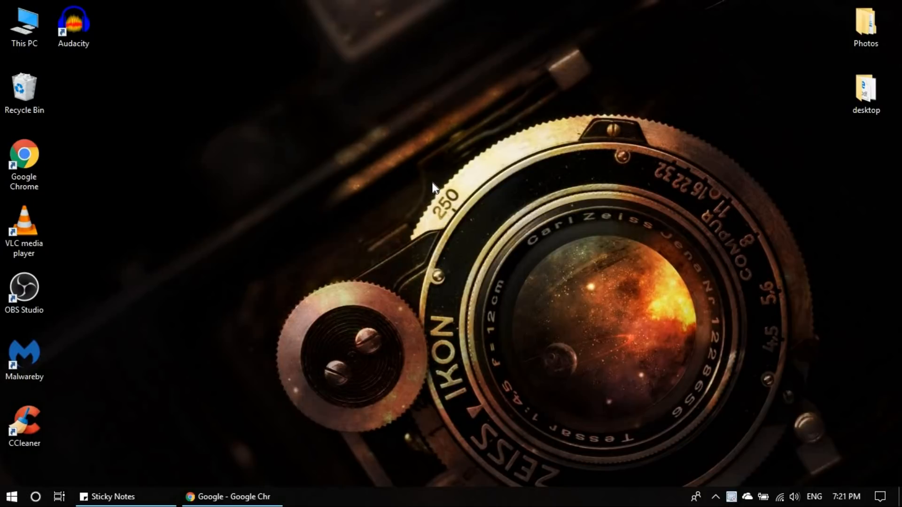
mouse_move(430, 199)
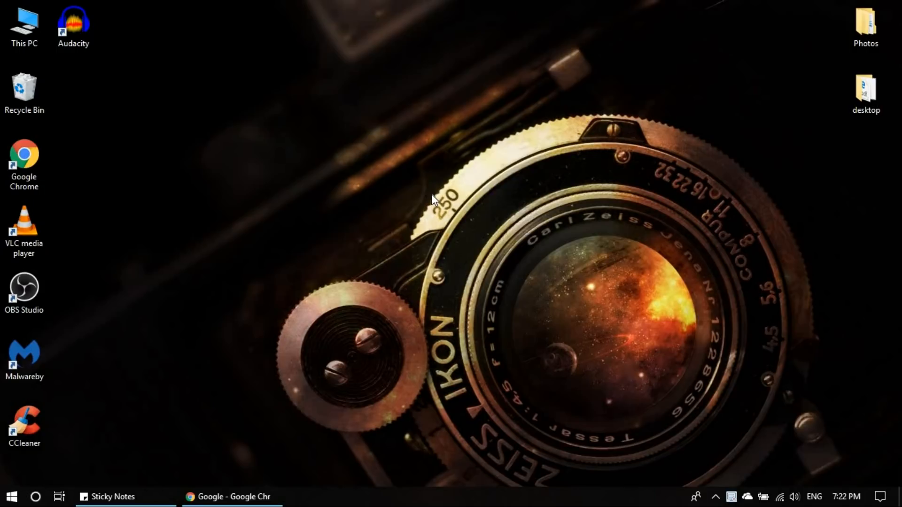
mouse_move(223, 445)
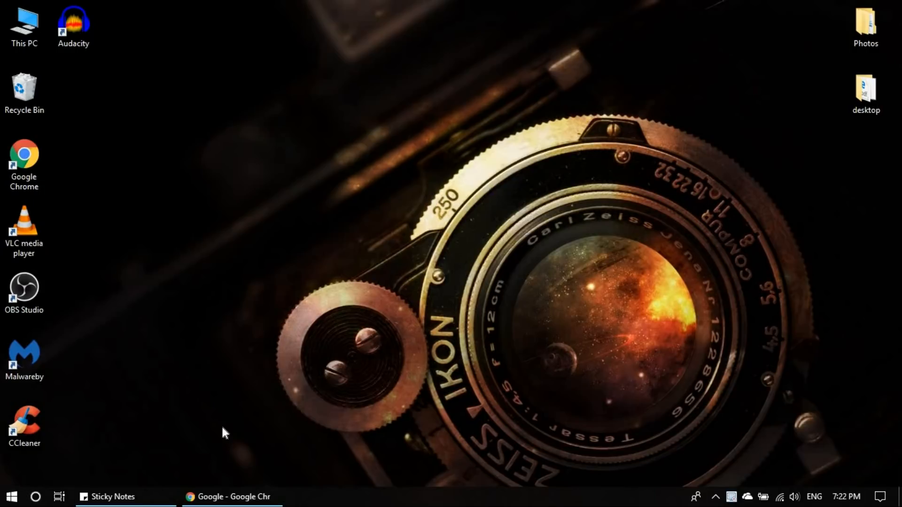
- Launch Google Chrome from its desktop shortcut
click(112, 496)
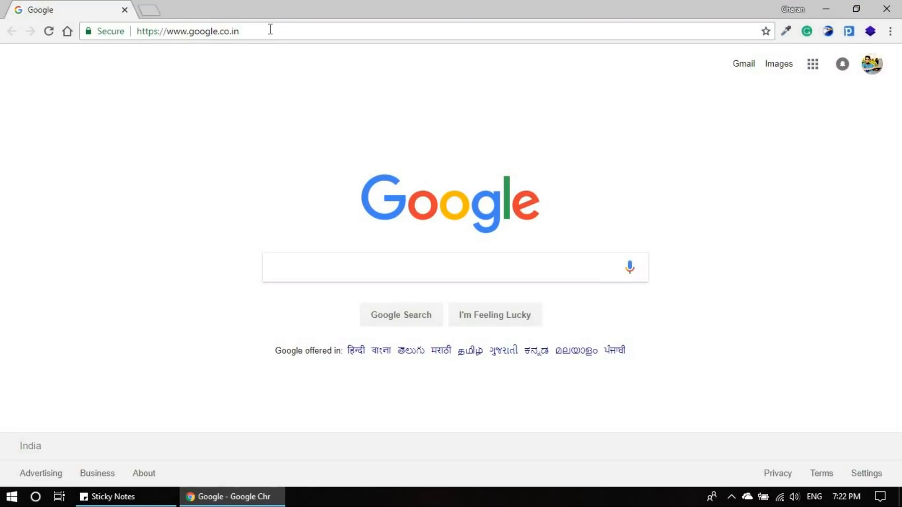
- Search Google for 'wacom driver' and open the official 'Drivers | Wacom' result
click(186, 30)
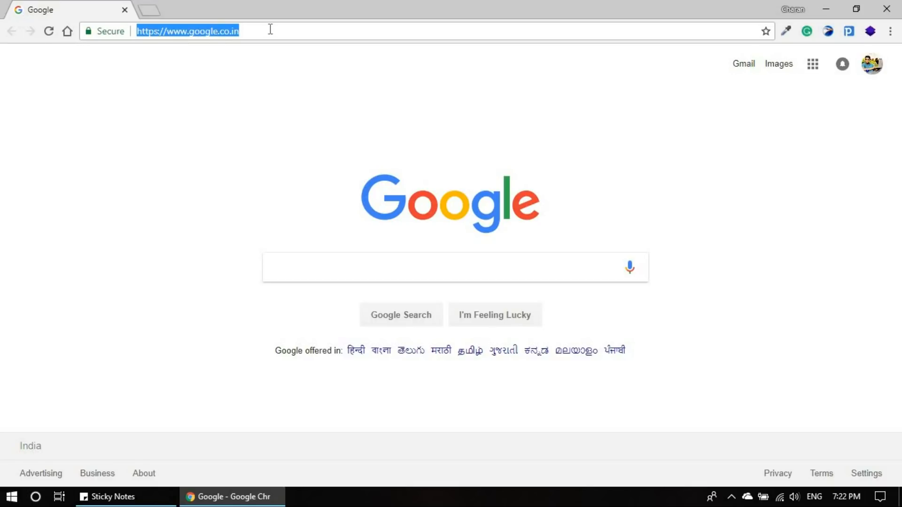
text(wacom intuos)
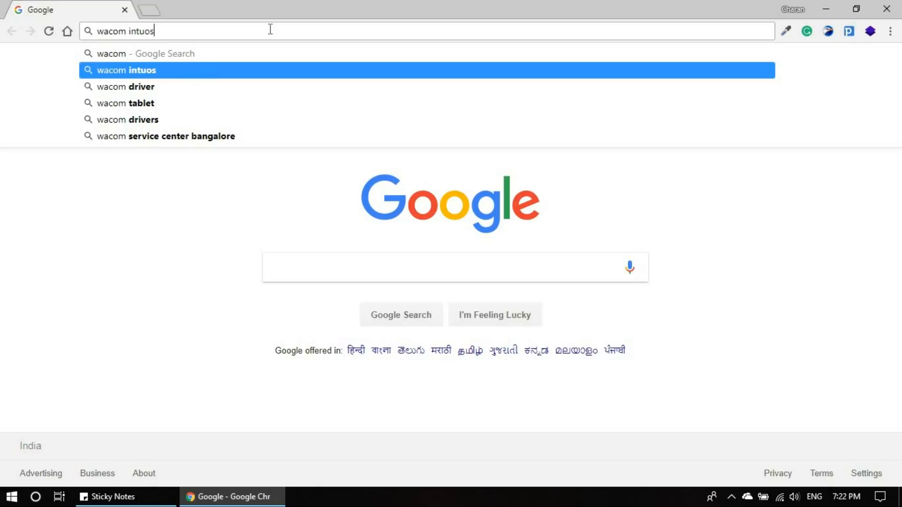
click(127, 86)
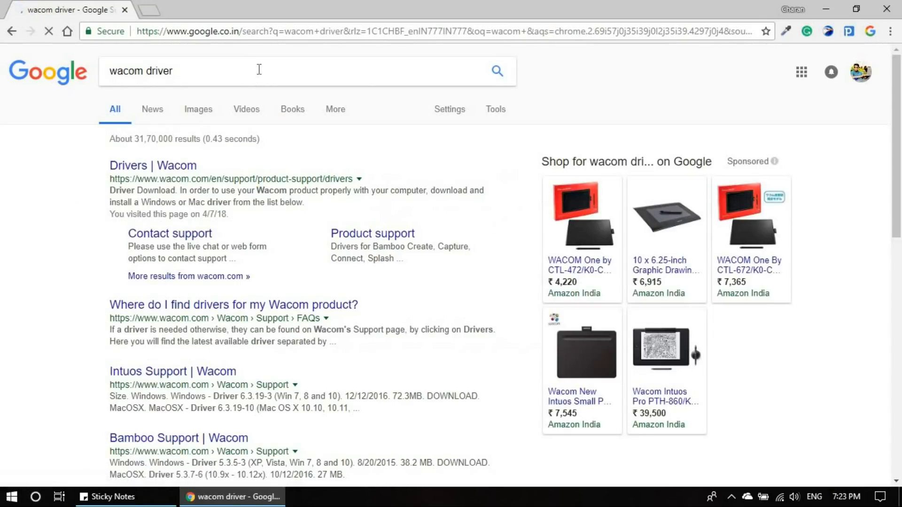
click(159, 165)
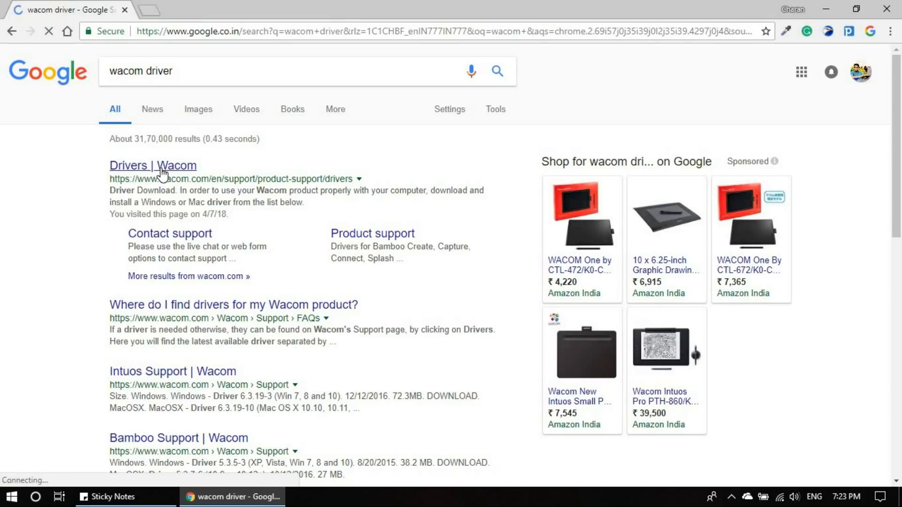
click(152, 165)
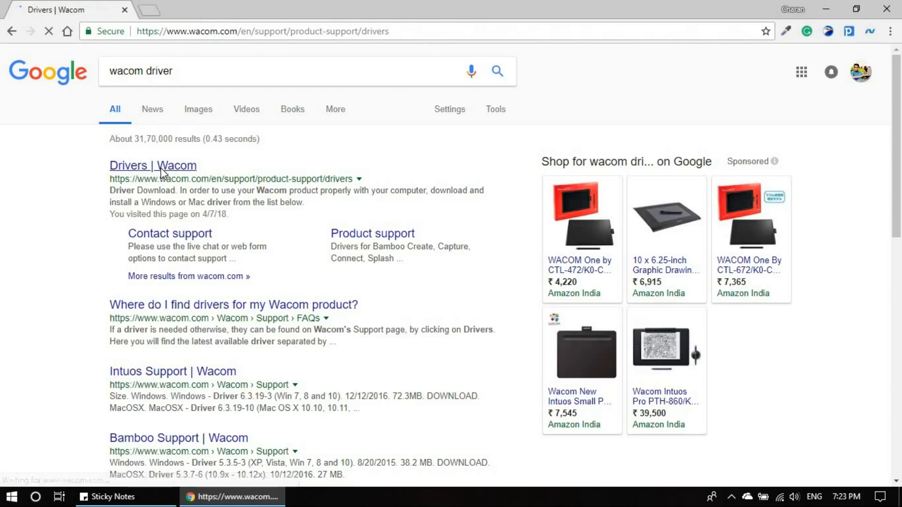
- Start downloading the latest Windows Driver 6.3.30-6 from the Latest Drivers list
click(153, 165)
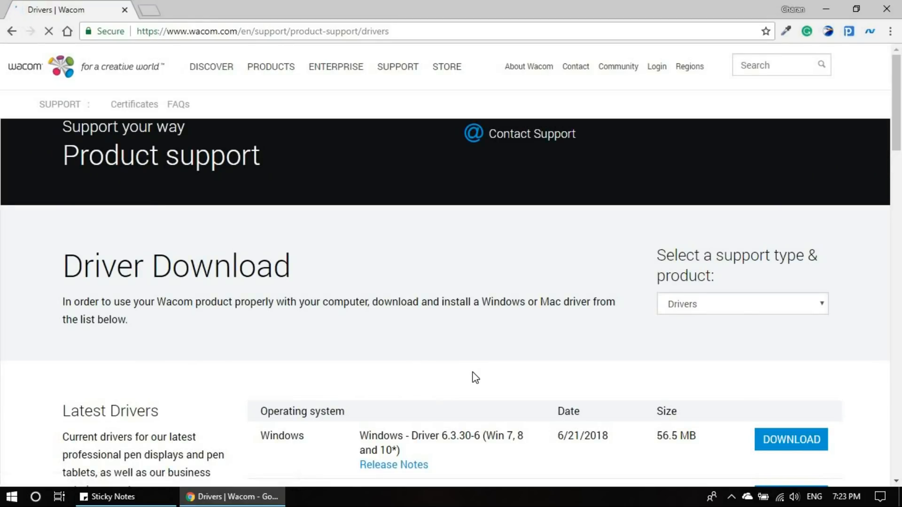
scroll(down, 3)
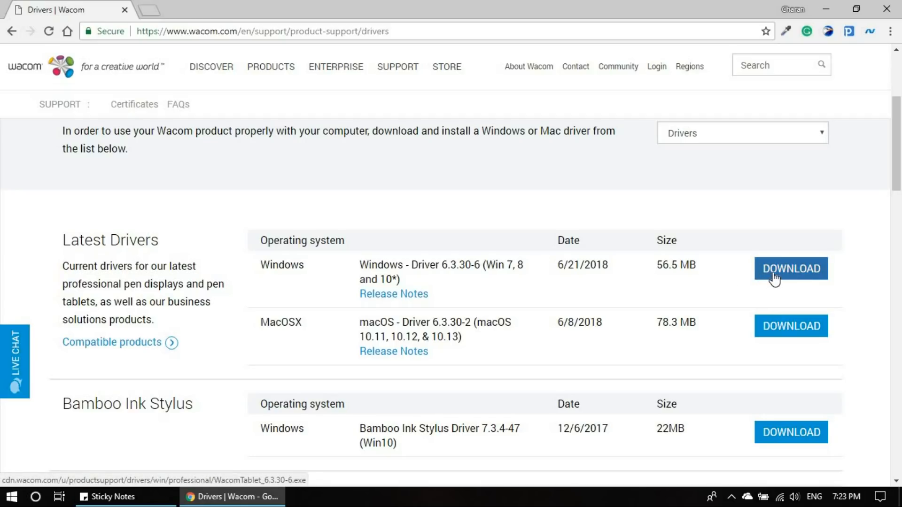
mouse_move(797, 269)
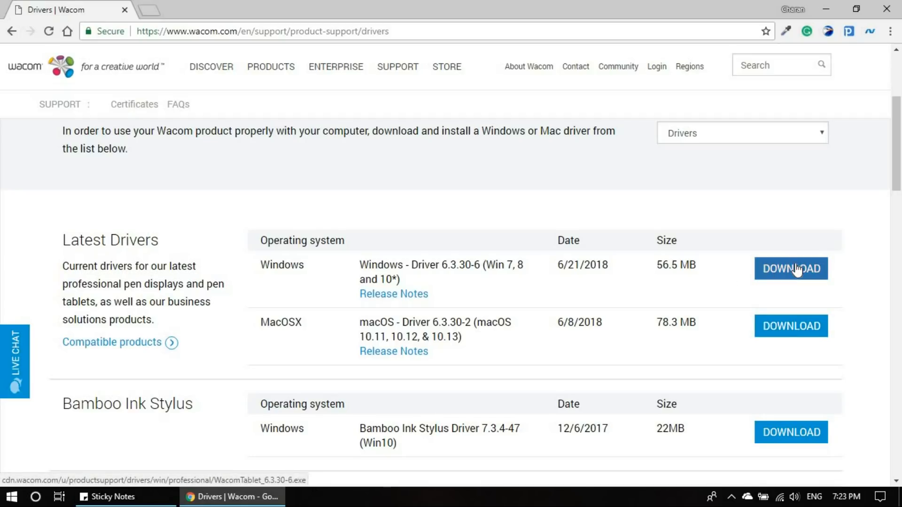
click(791, 269)
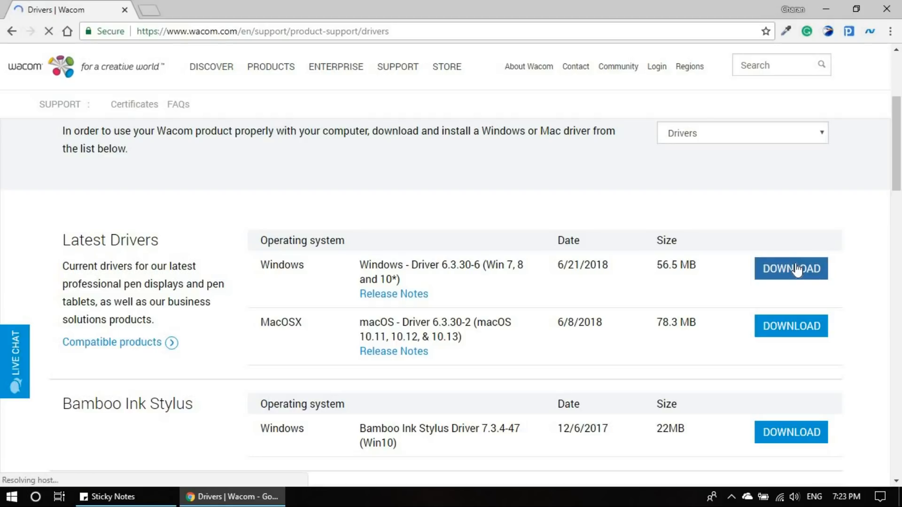
click(791, 269)
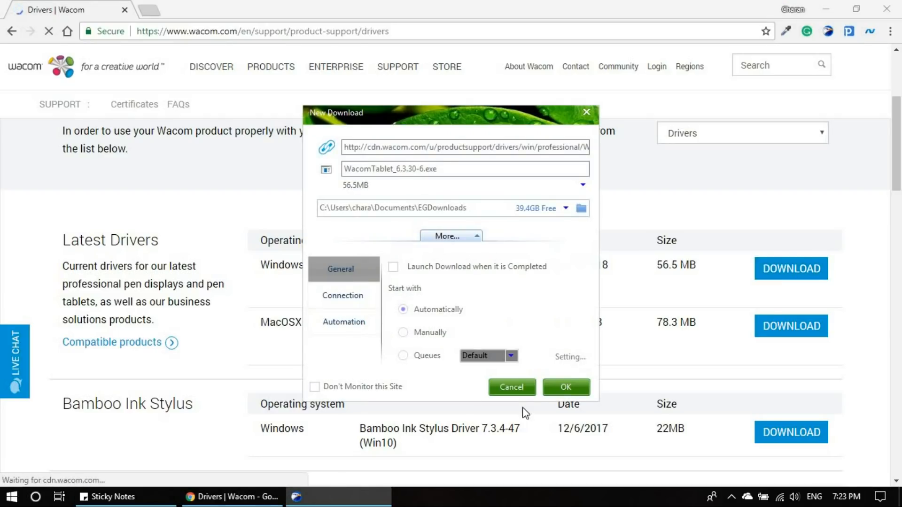
- Confirm the WacomTablet_6.3.30-6.exe download and open the installer
click(565, 387)
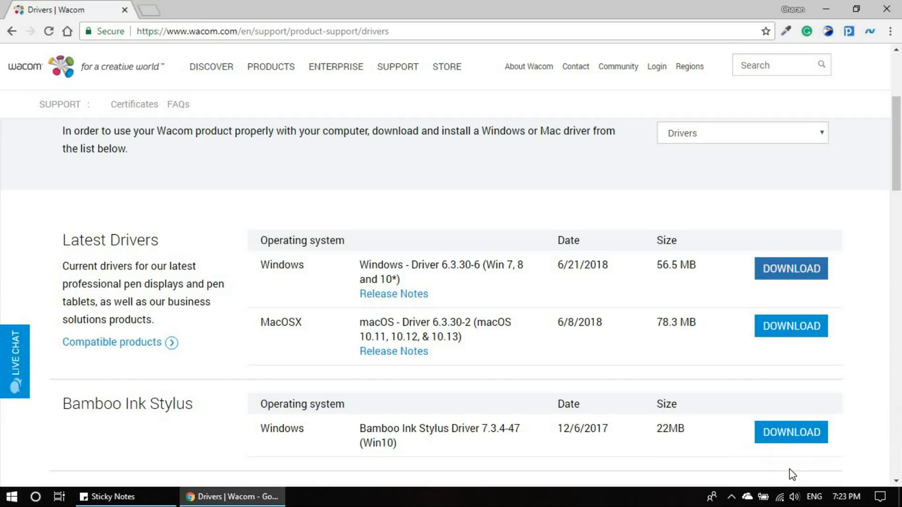
click(792, 269)
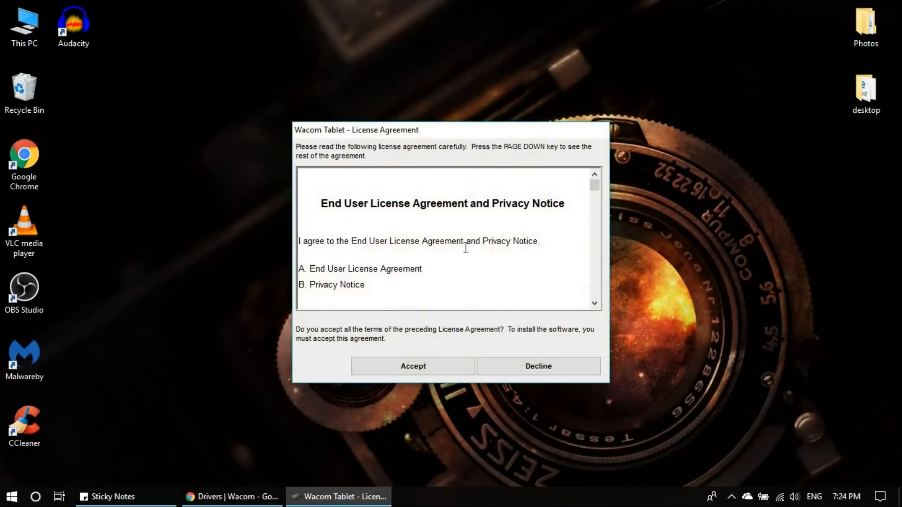
- Accept the Wacom Tablet license agreement to begin installing
click(414, 365)
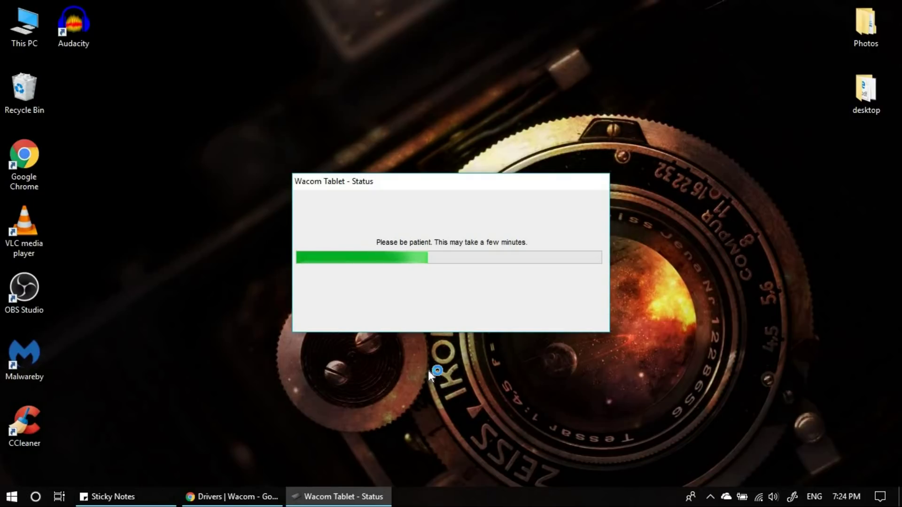
mouse_move(431, 377)
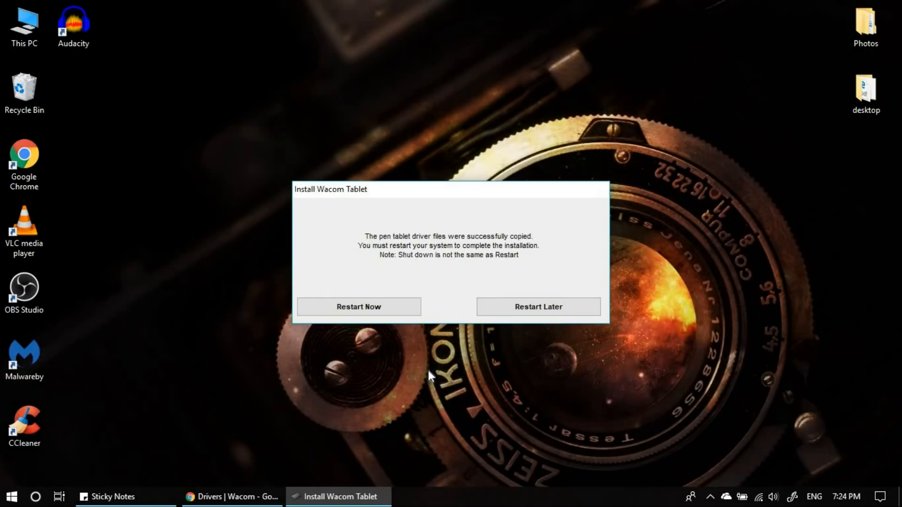
mouse_move(352, 314)
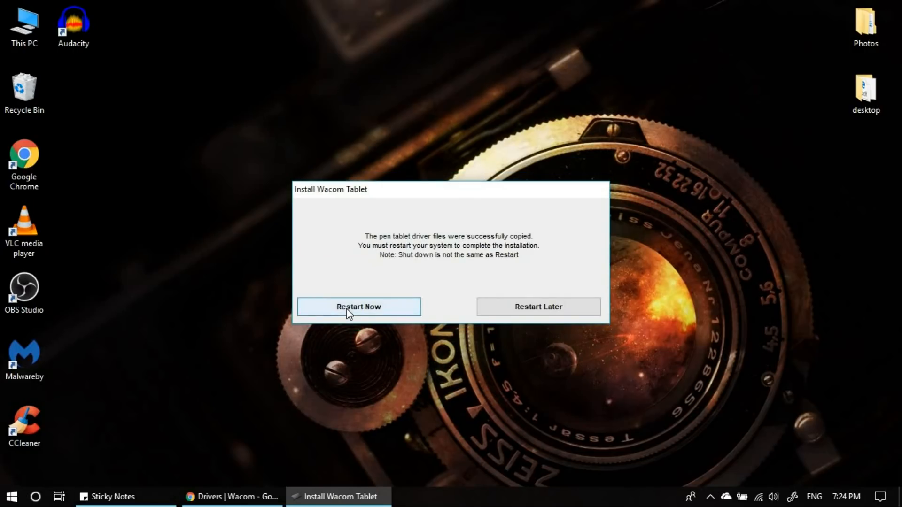
mouse_move(373, 311)
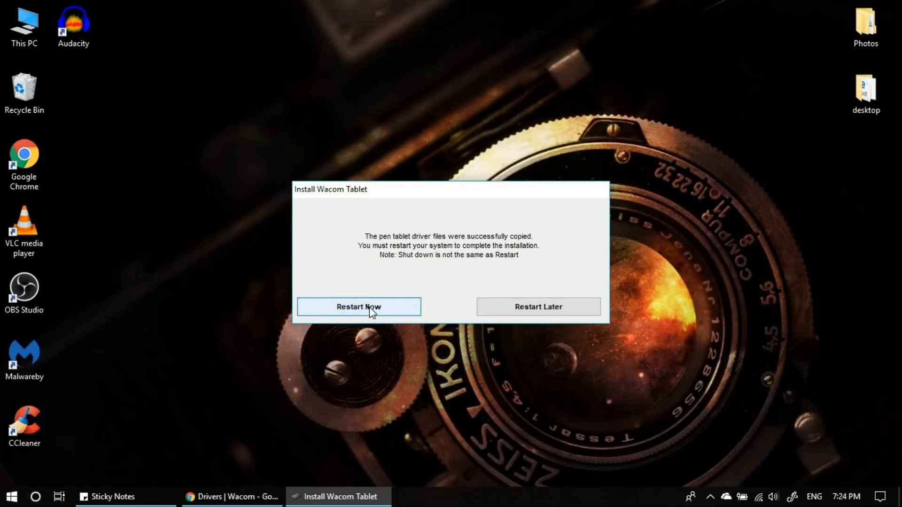
- Restart the computer to complete the Wacom driver installation
click(359, 307)
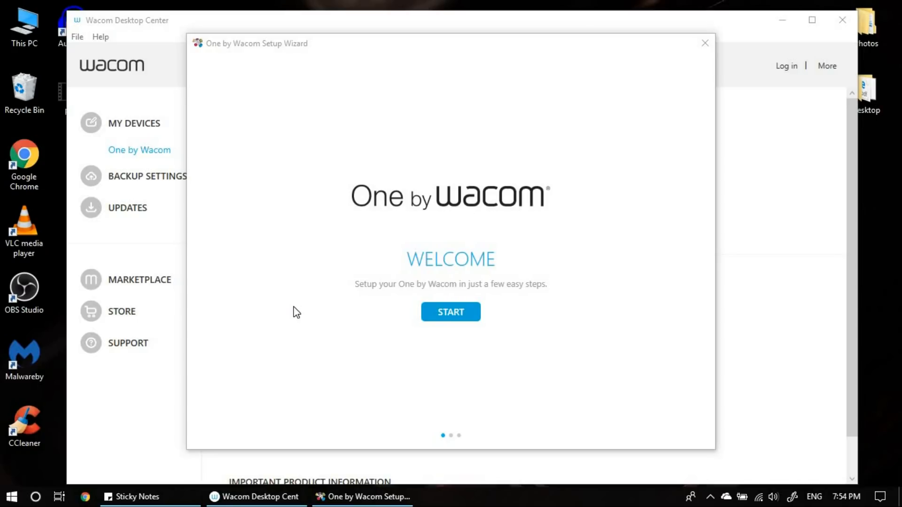
mouse_move(348, 303)
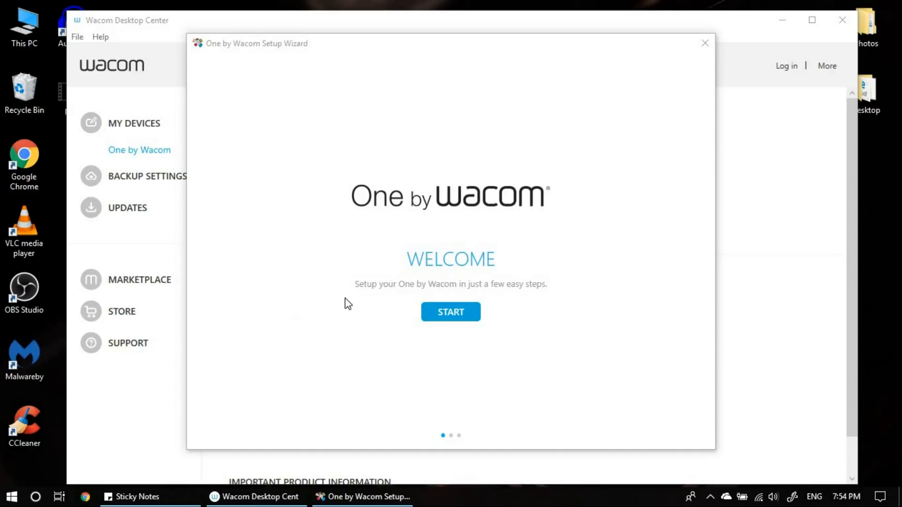
- Complete the One by Wacom setup wizard with Start, Not Now, and Done, skipping registration
click(451, 312)
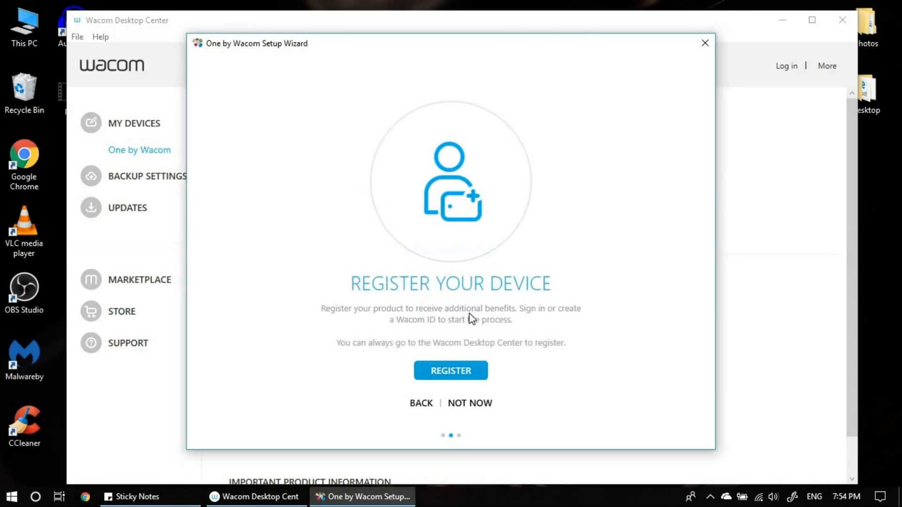
mouse_move(474, 410)
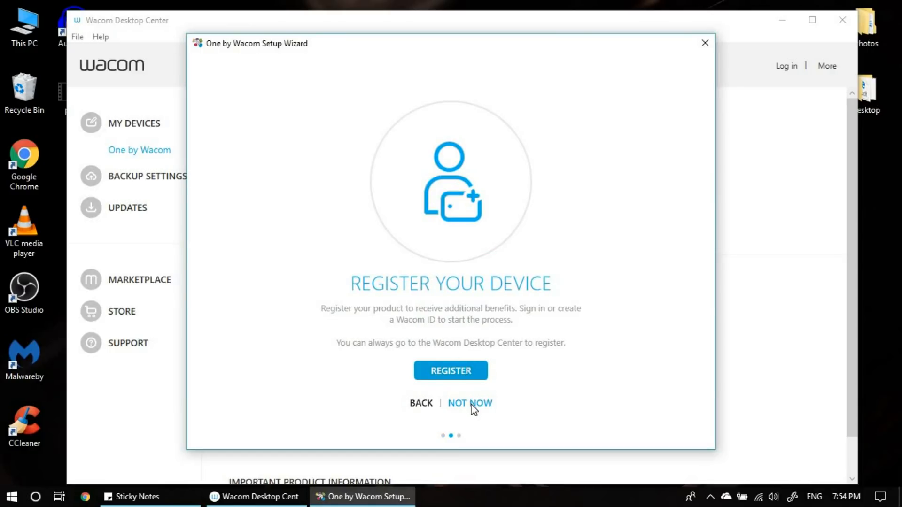
click(470, 404)
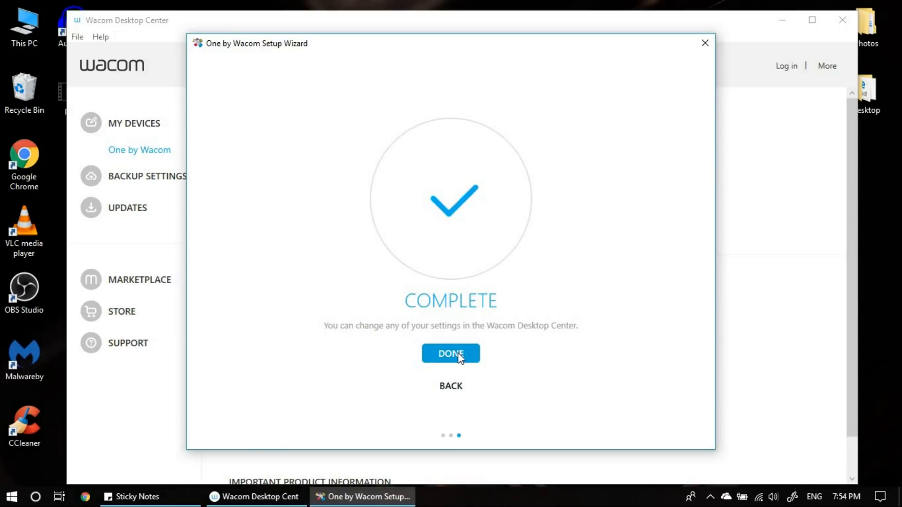
click(450, 353)
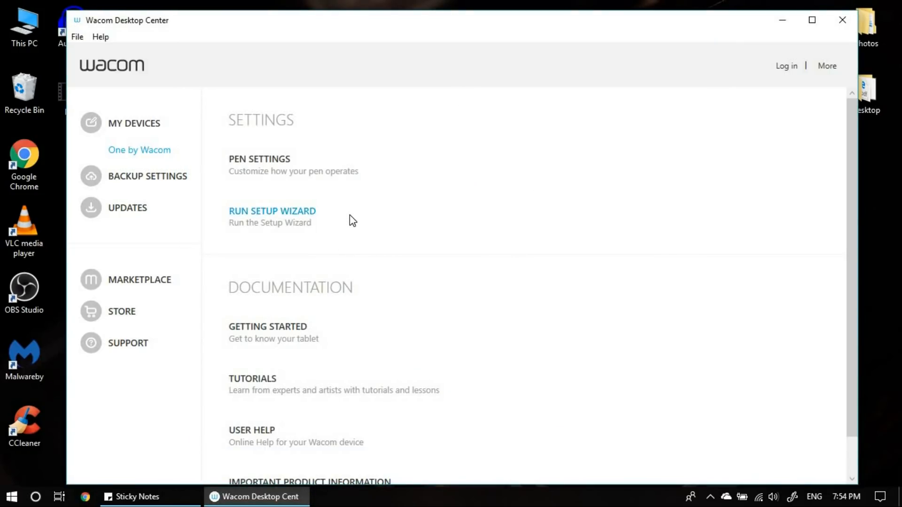
mouse_move(122, 49)
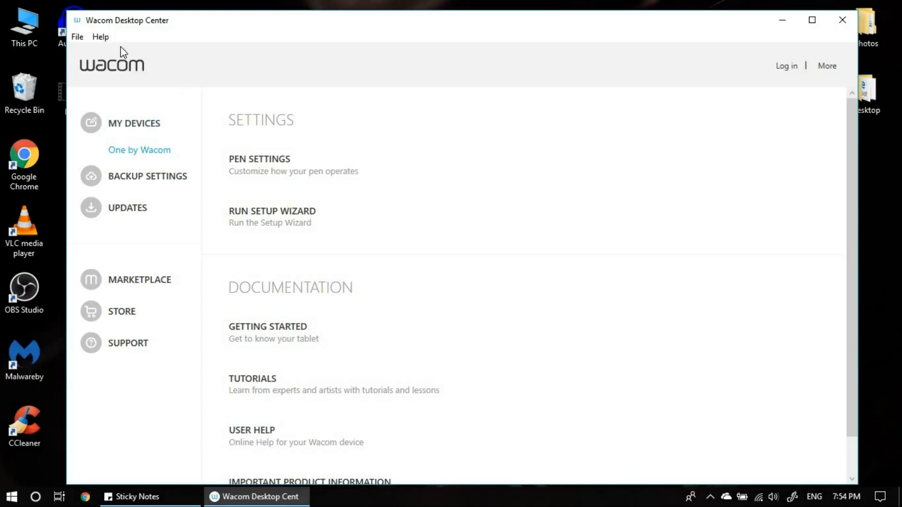
mouse_move(197, 62)
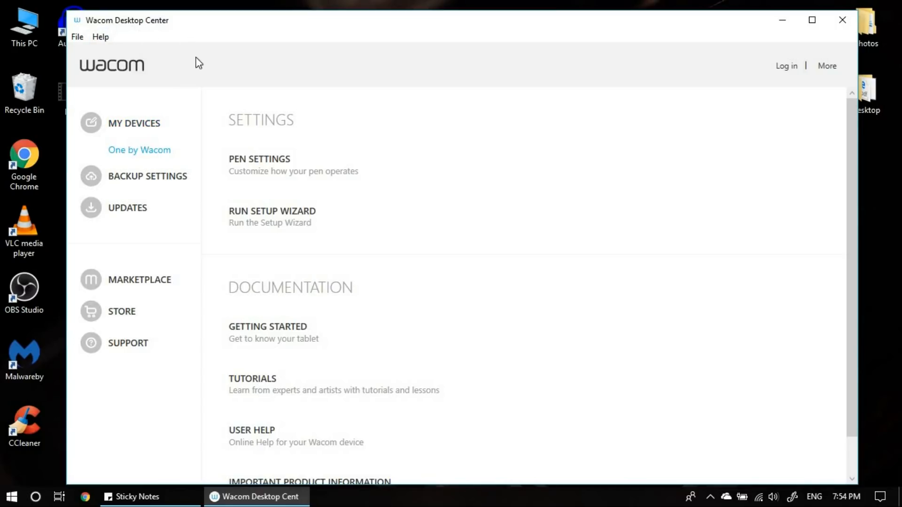
mouse_move(140, 153)
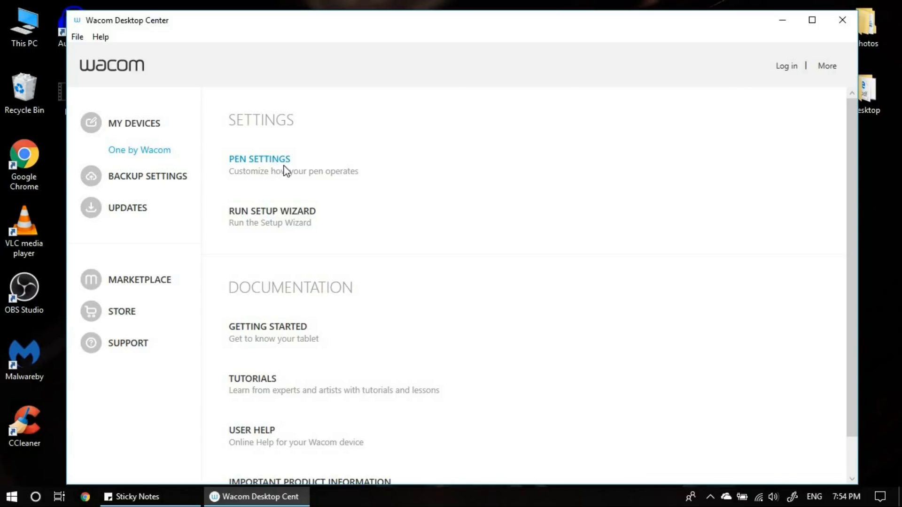
- In Pen Settings, set the upper pen button's function toward Erase
click(260, 159)
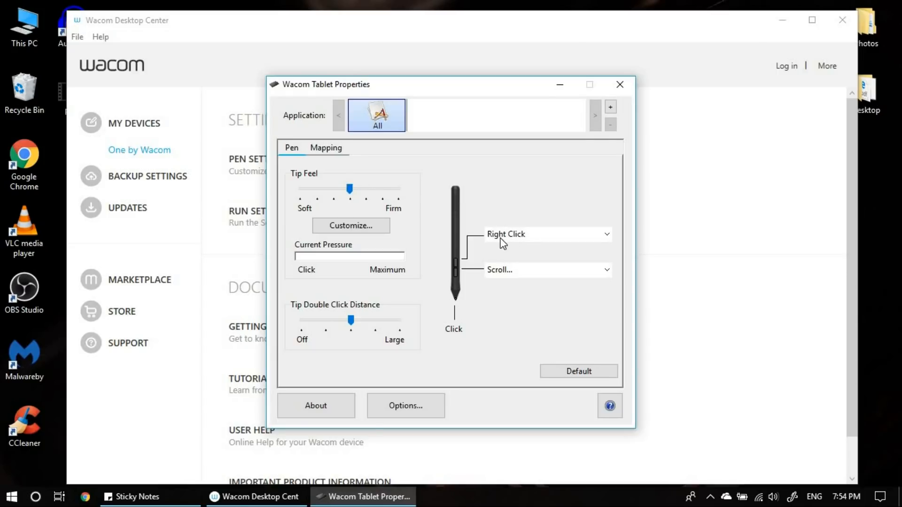
mouse_move(458, 279)
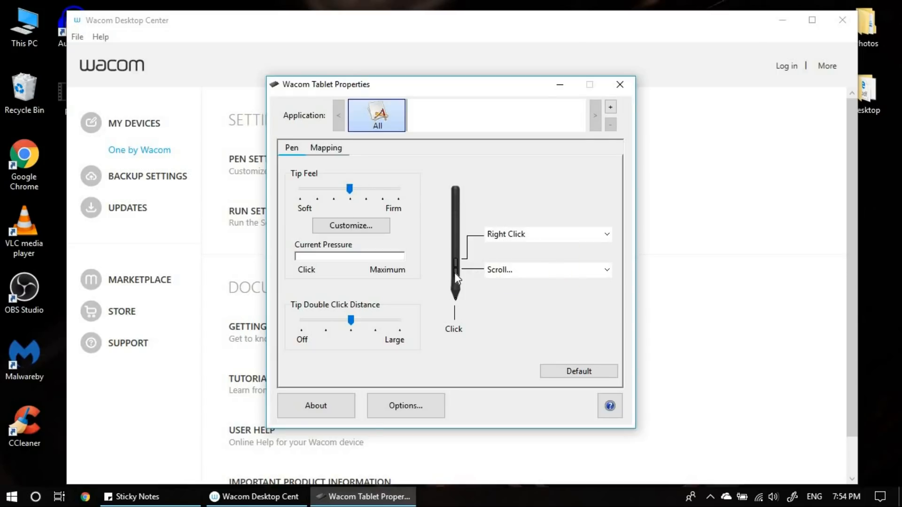
mouse_move(458, 270)
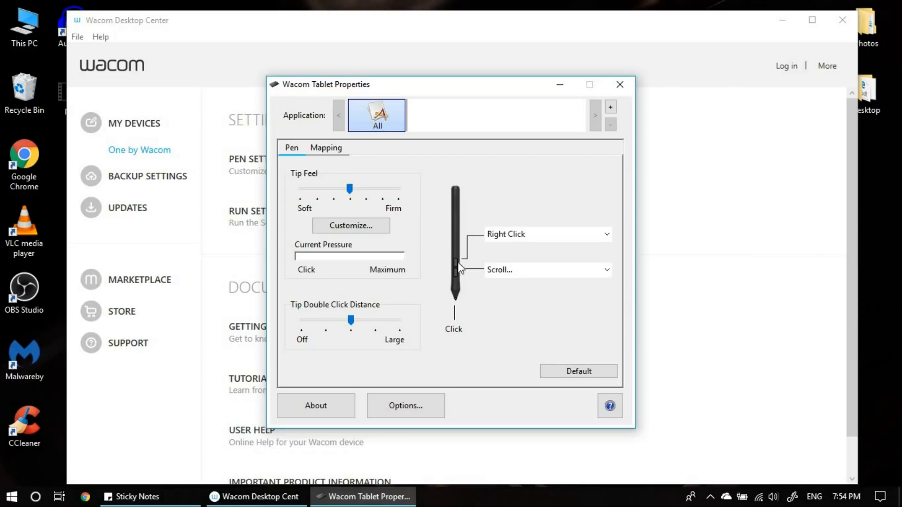
mouse_move(508, 249)
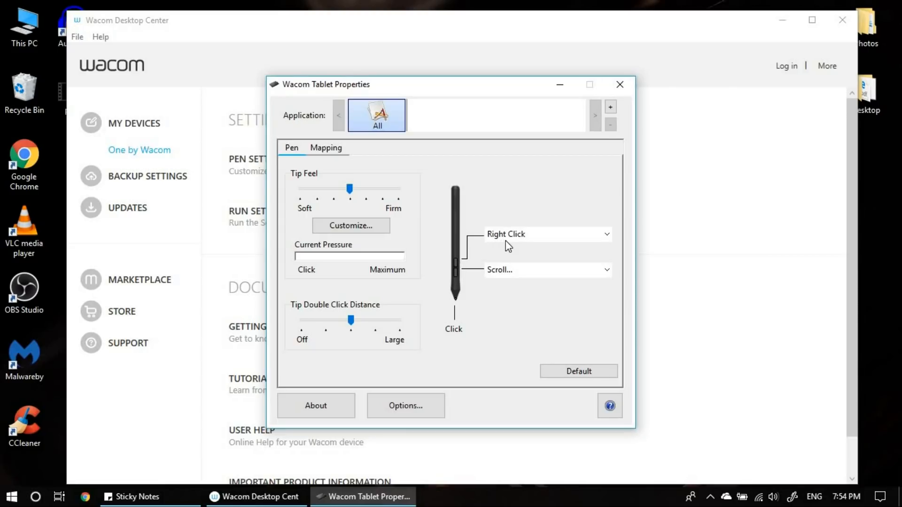
mouse_move(525, 265)
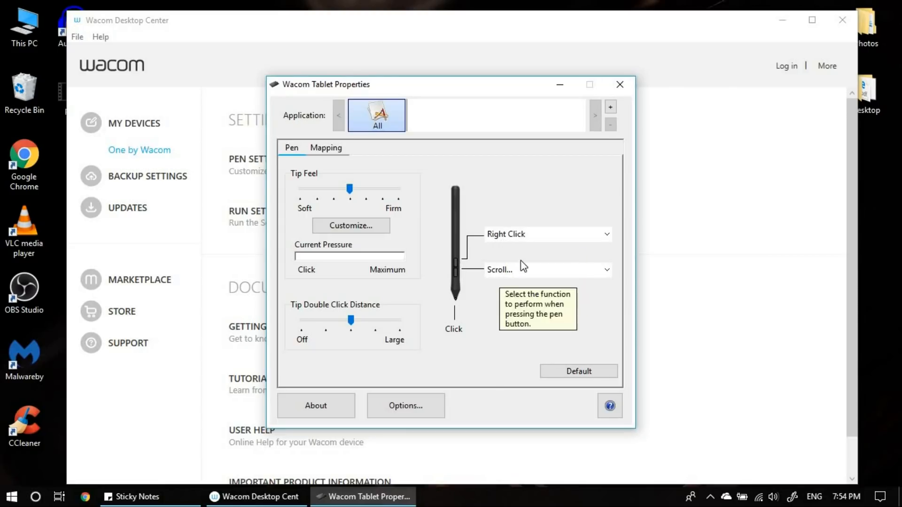
mouse_move(482, 254)
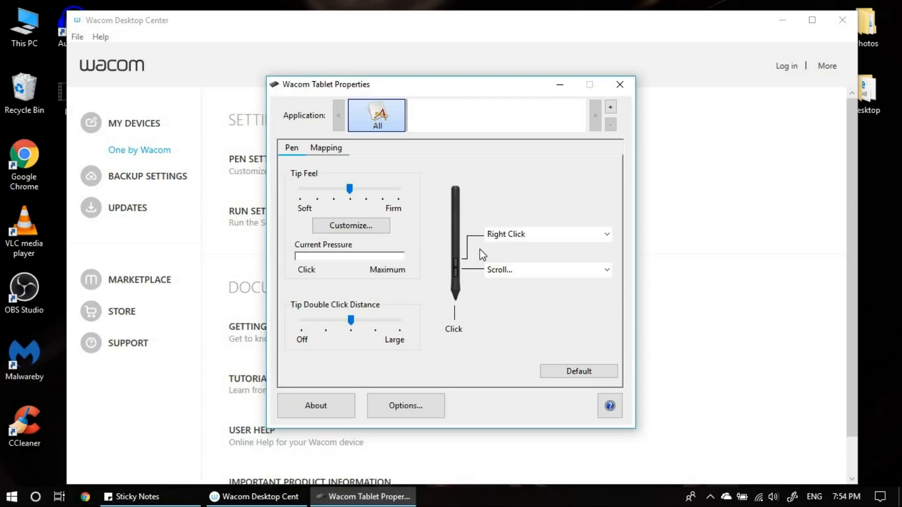
click(548, 235)
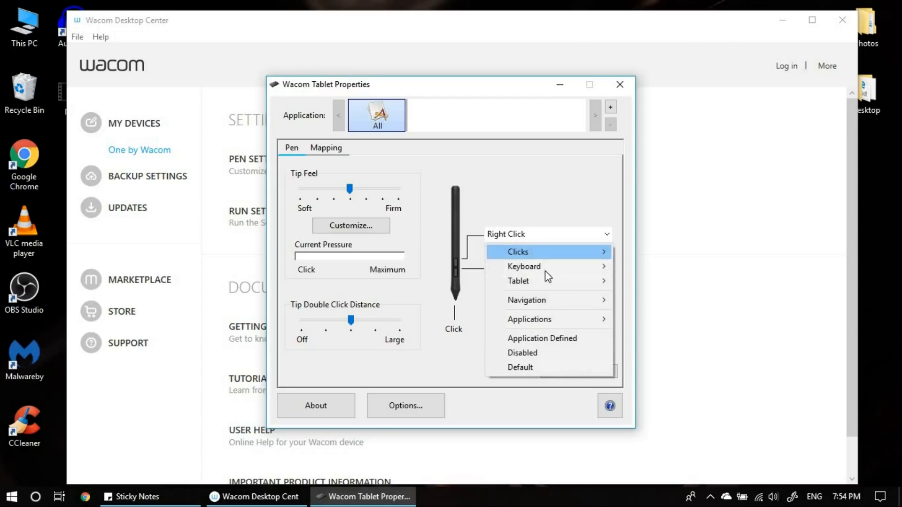
mouse_move(537, 281)
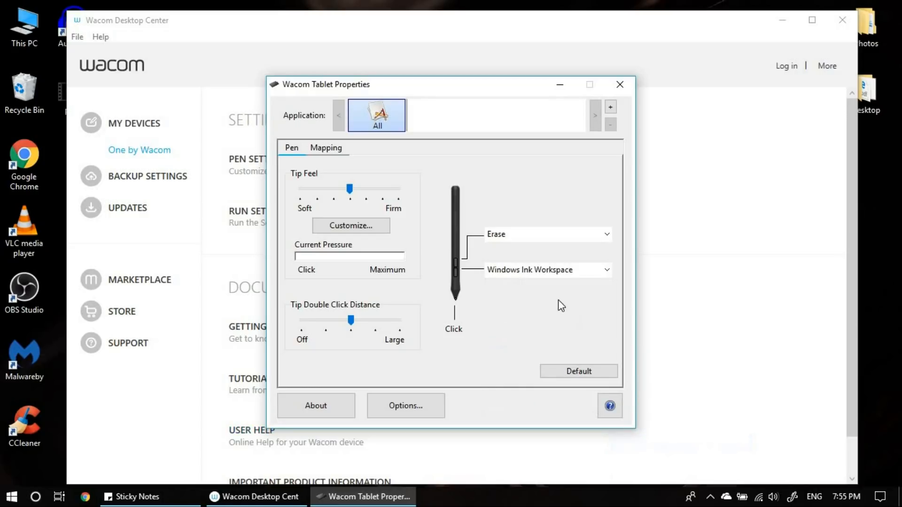
mouse_move(560, 278)
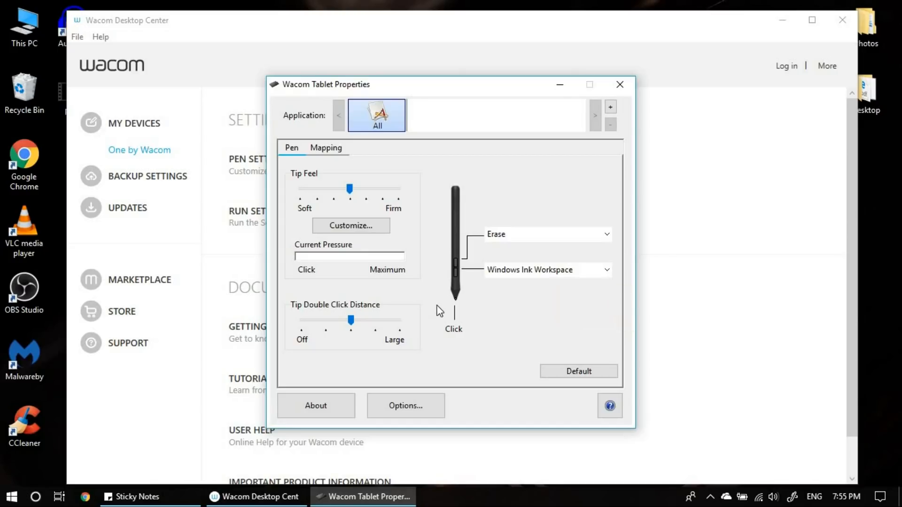
mouse_move(621, 84)
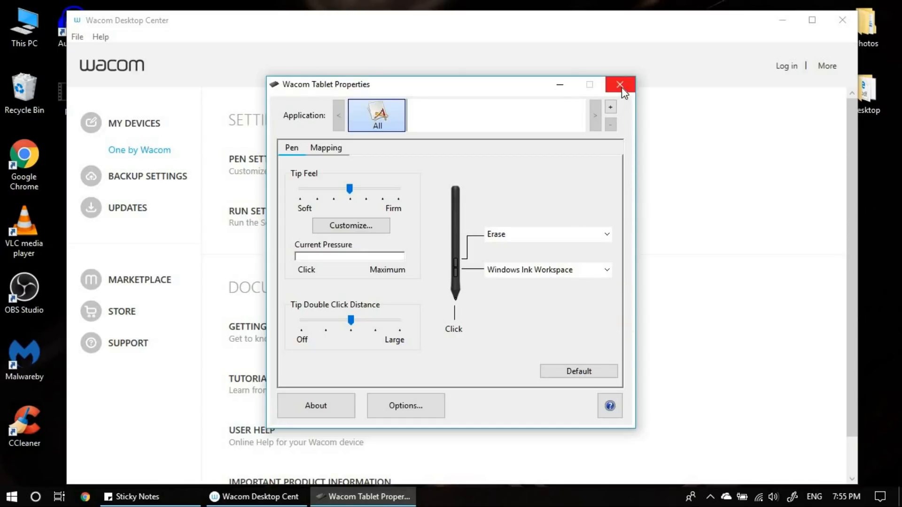
- Close Wacom Tablet Properties and test the pen on the blank purple sticky note
click(619, 85)
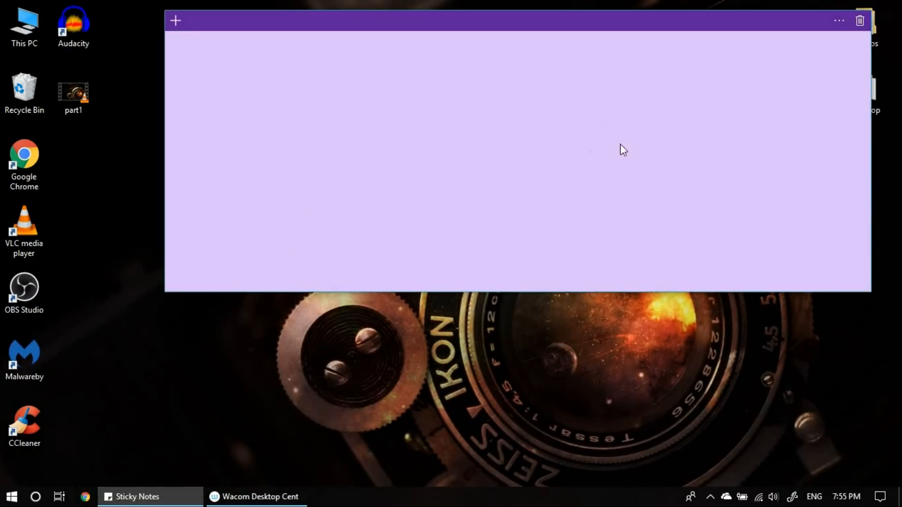
drag(345, 225, 411, 206)
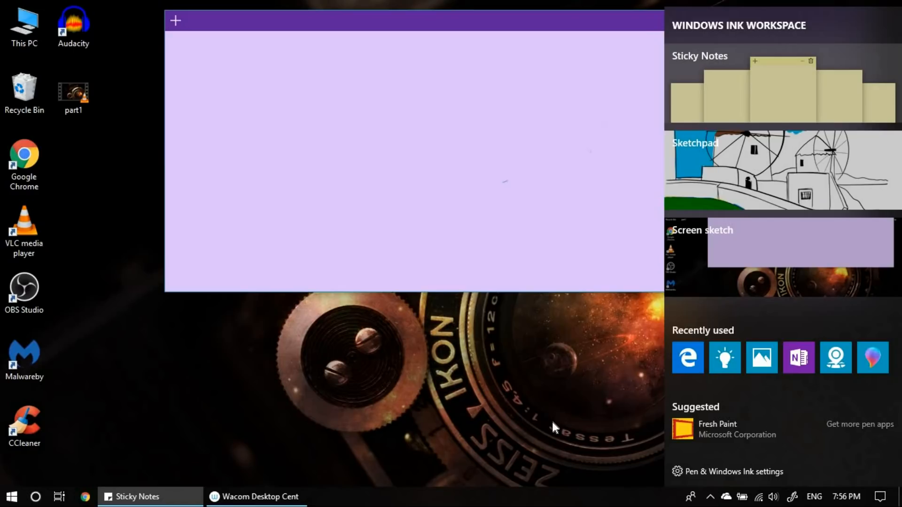
mouse_move(784, 6)
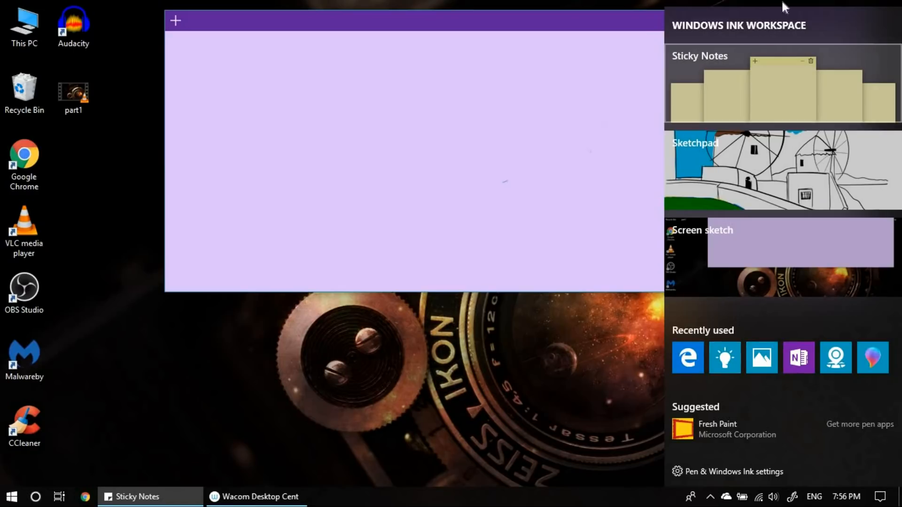
mouse_move(764, 156)
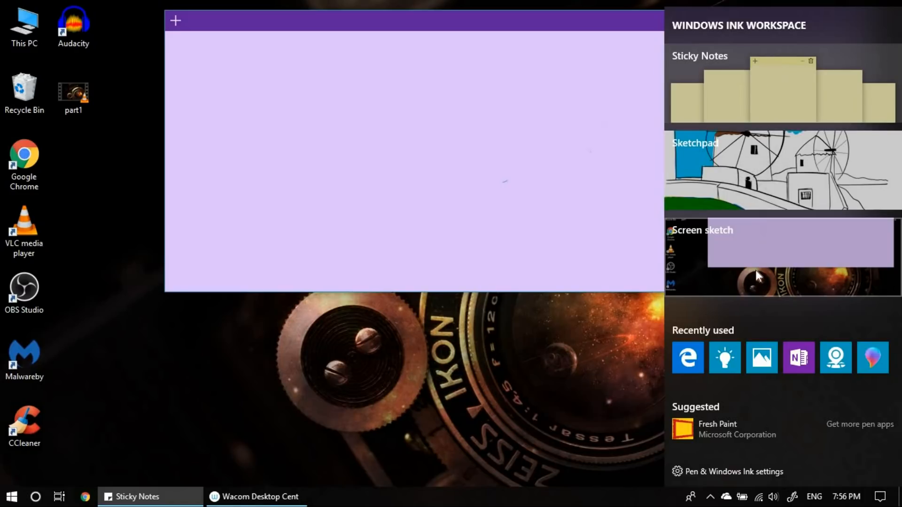
mouse_move(732, 297)
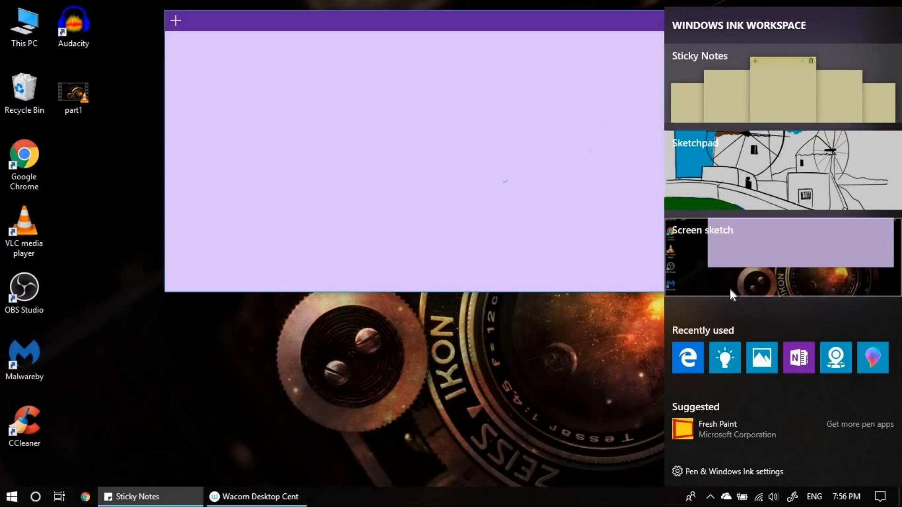
mouse_move(706, 158)
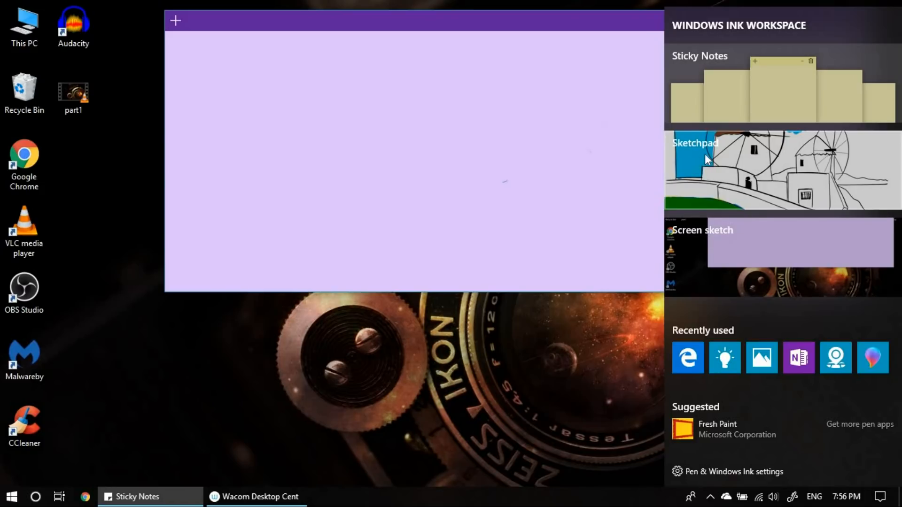
mouse_move(708, 160)
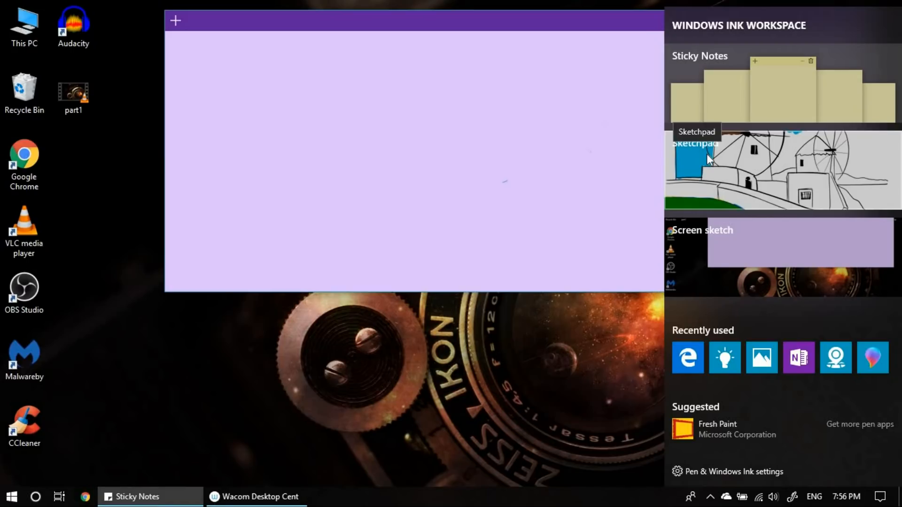
mouse_move(679, 96)
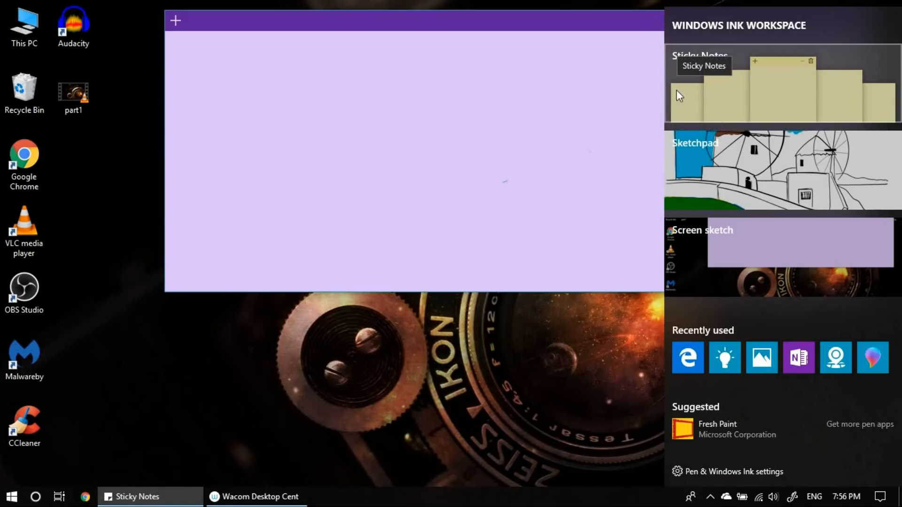
mouse_move(741, 90)
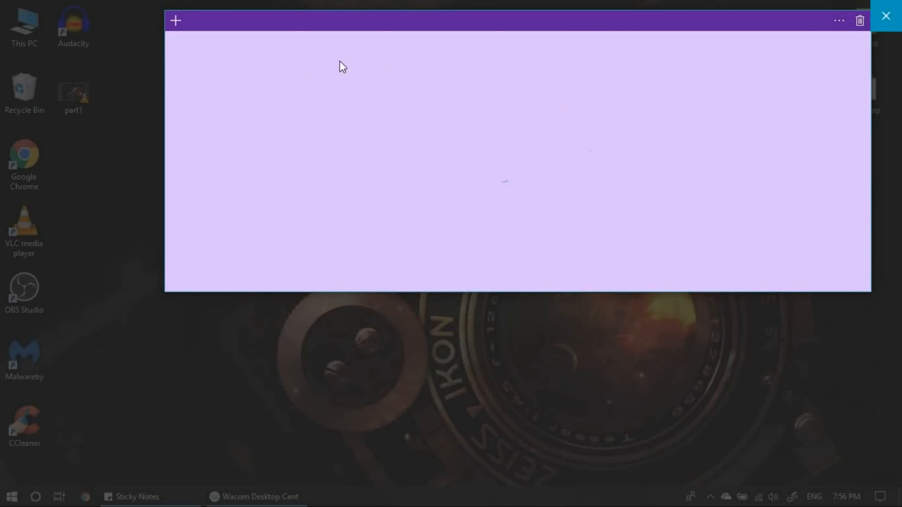
mouse_move(380, 98)
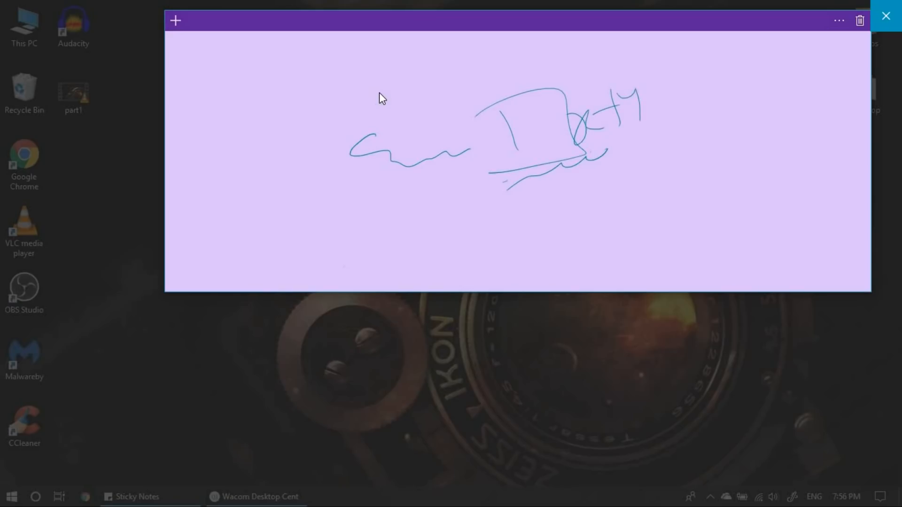
- Scribble blue freehand pen strokes across the purple sticky note
drag(651, 103, 742, 109)
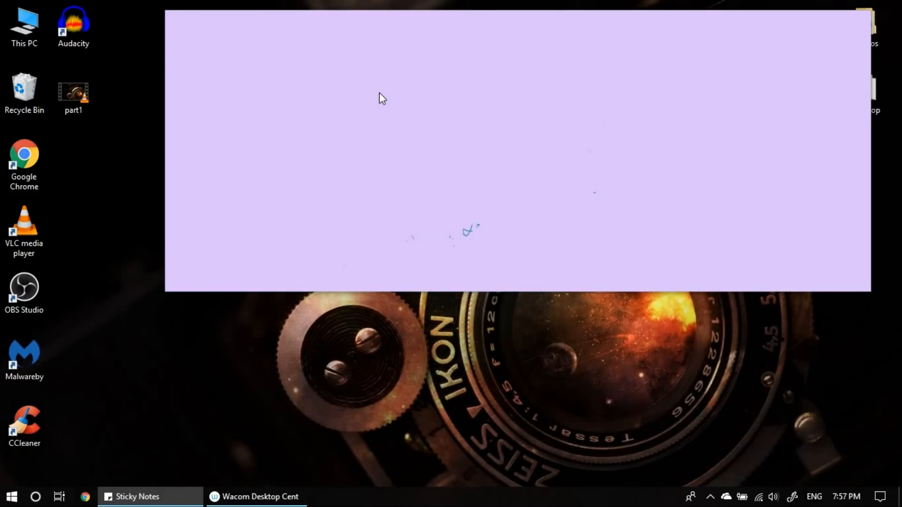
- Erase the scribbles and draw three blue box shapes on the cleared note
drag(391, 167, 495, 195)
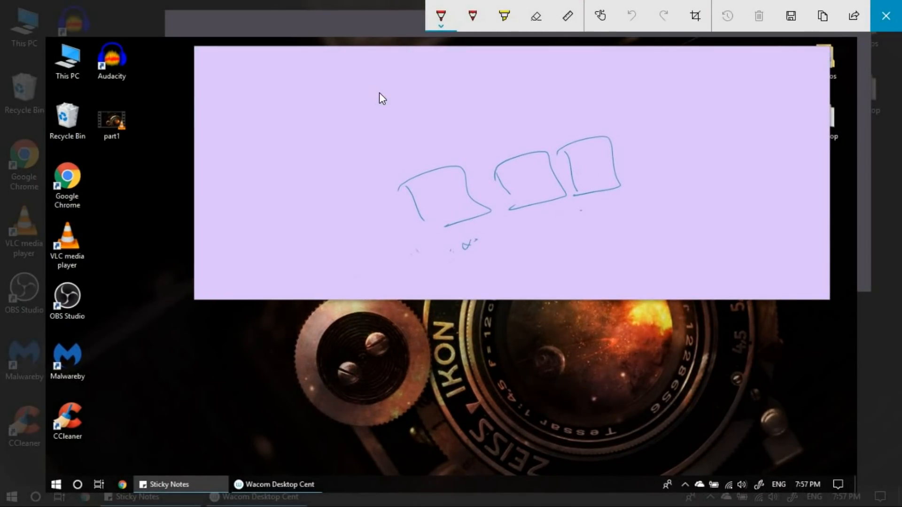
- Draw a red ballpoint loop around the three blue boxes in the screen capture
drag(379, 185, 632, 173)
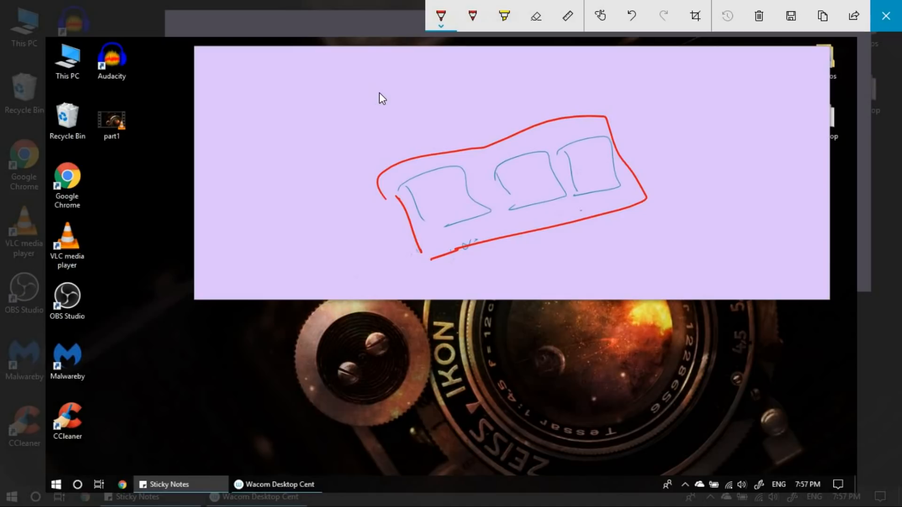
drag(504, 209, 570, 213)
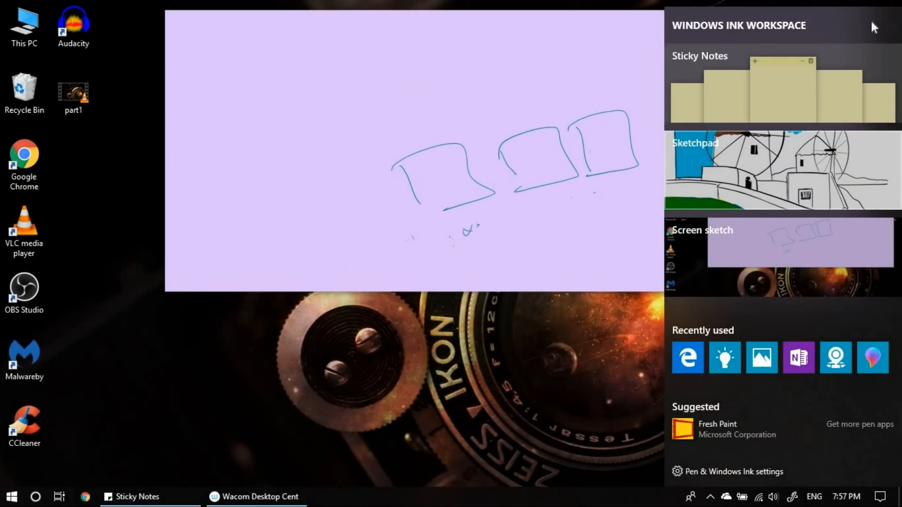
- Launch Sketchpad from the Ink Workspace tiles, showing the windmill drawing
click(776, 169)
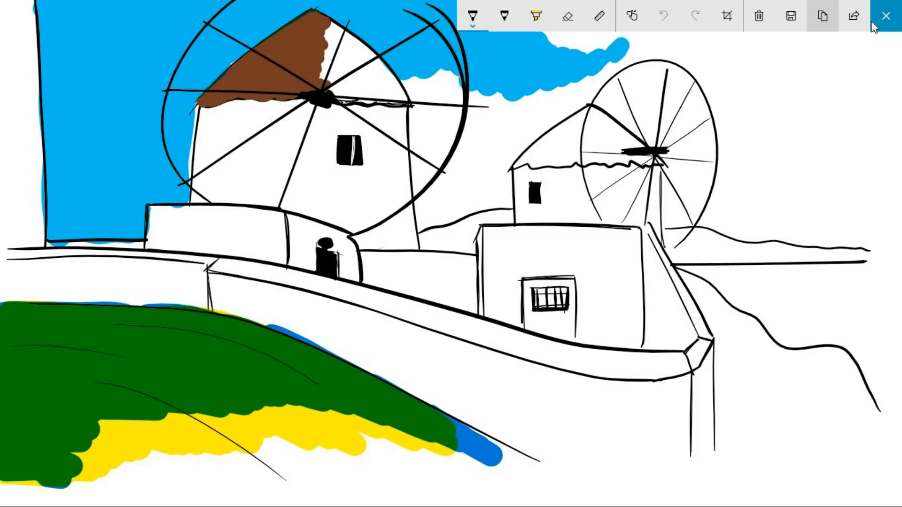
mouse_move(856, 15)
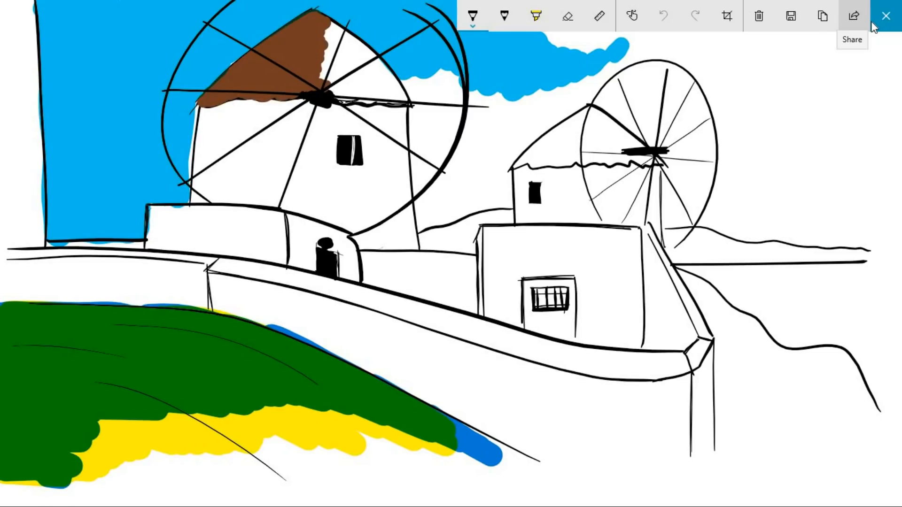